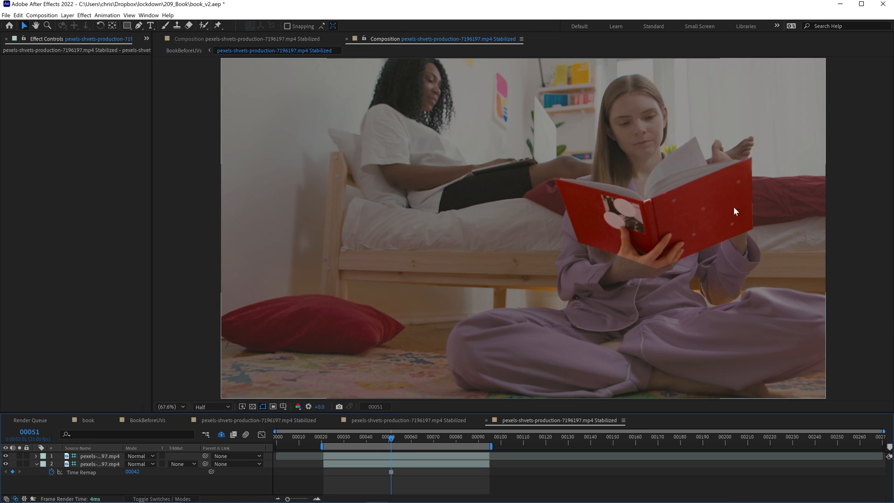
mouse_move(667, 283)
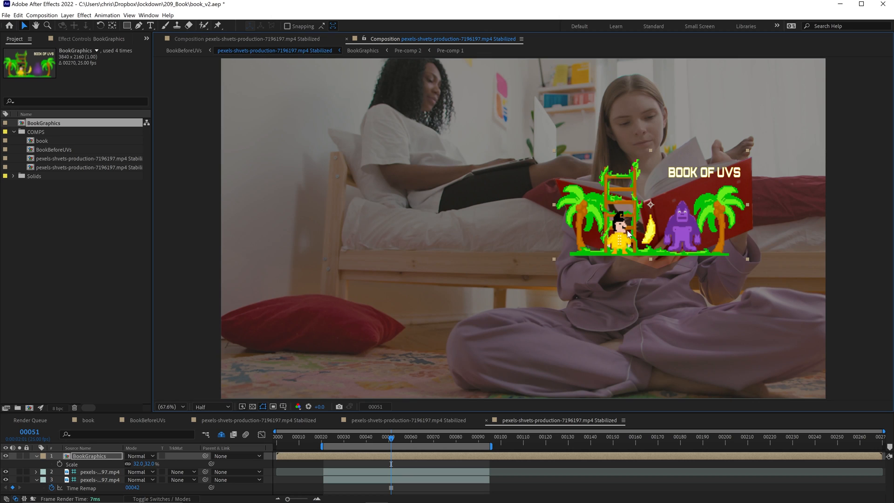
mouse_move(674, 210)
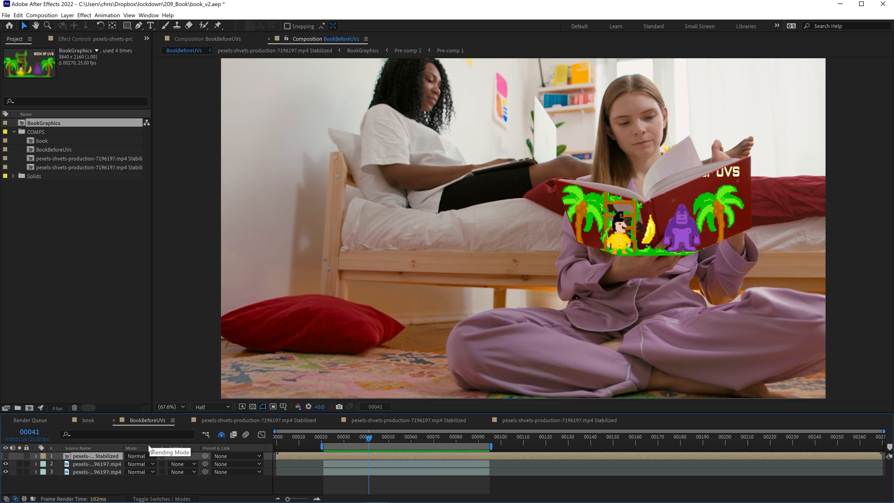
- Select the tracked footage layer and launch its Lockdown tracker via Popout
click(94, 464)
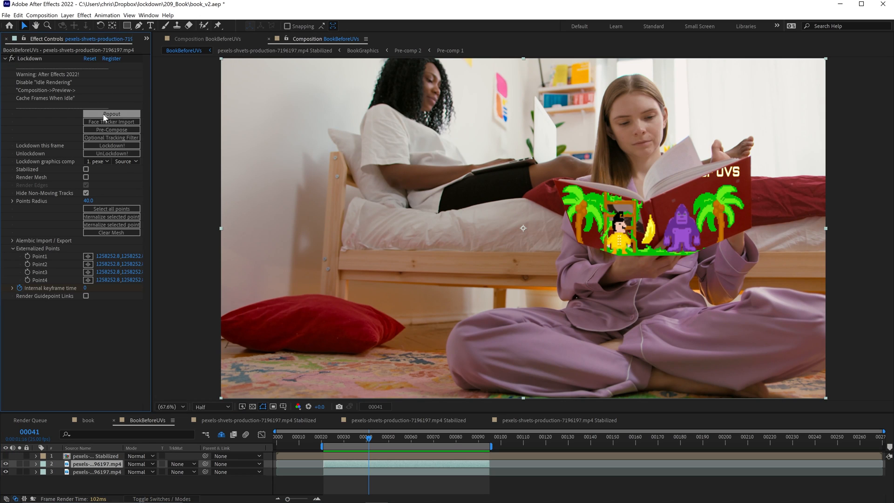
click(112, 114)
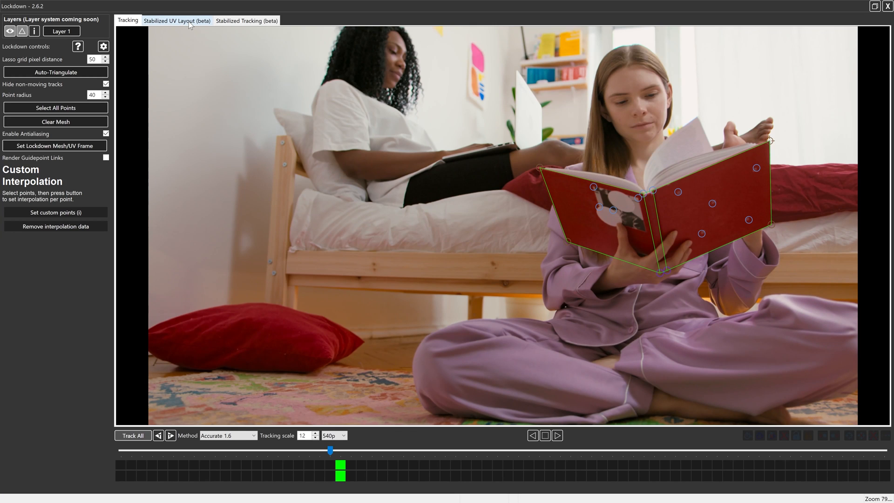
- Switch Lockdown to the Stabilized UV Layout (beta) view of the red cover
click(177, 20)
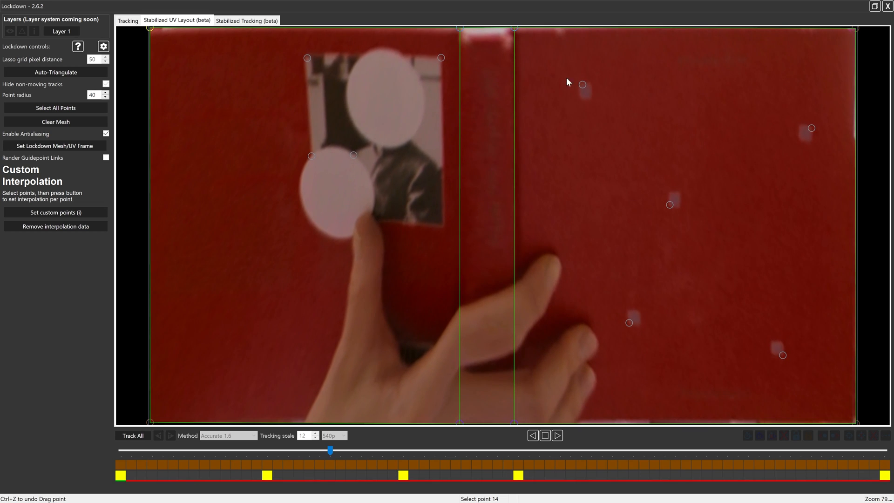
mouse_move(301, 106)
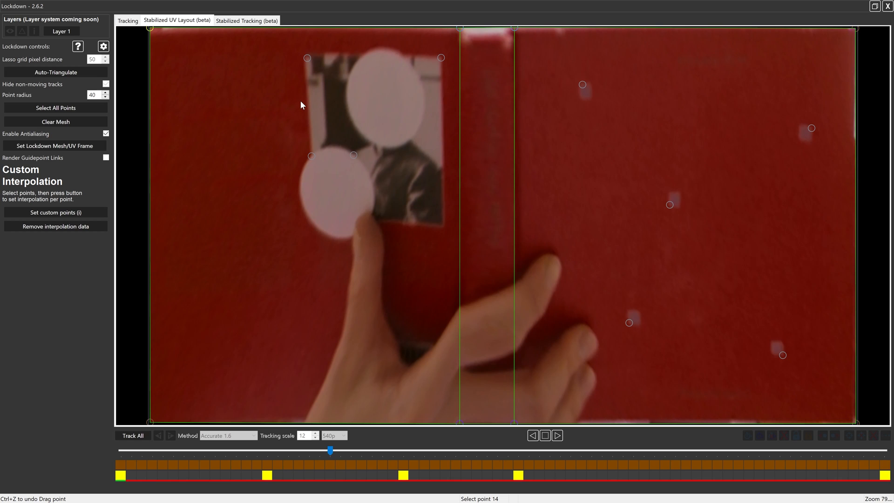
mouse_move(505, 115)
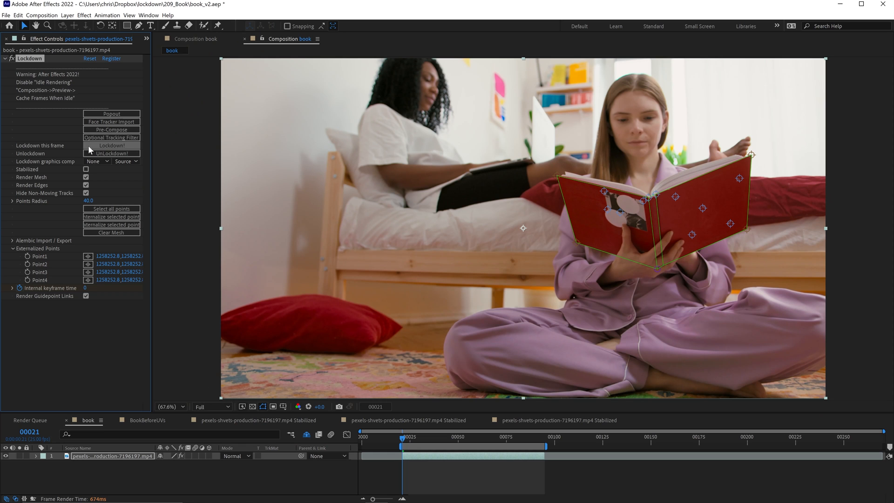
- Build the stabilized comp with Lockdown! and check the graphic's alignment at a later frame
click(112, 145)
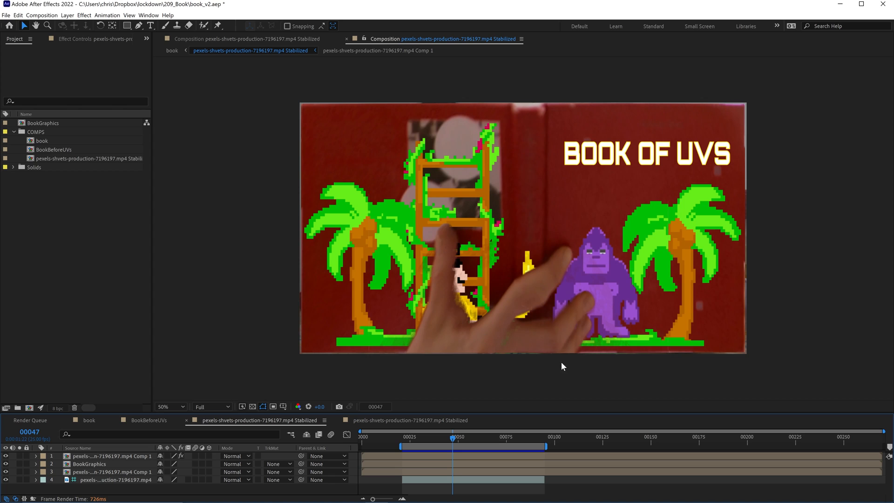
click(462, 446)
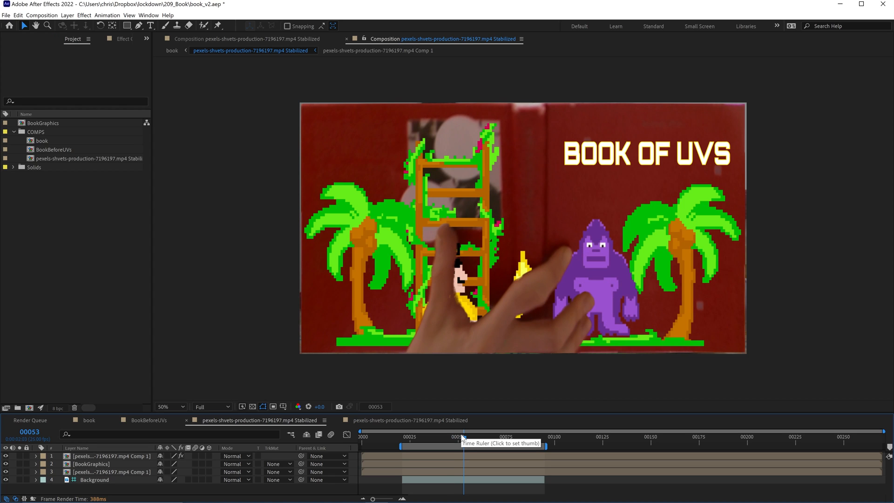